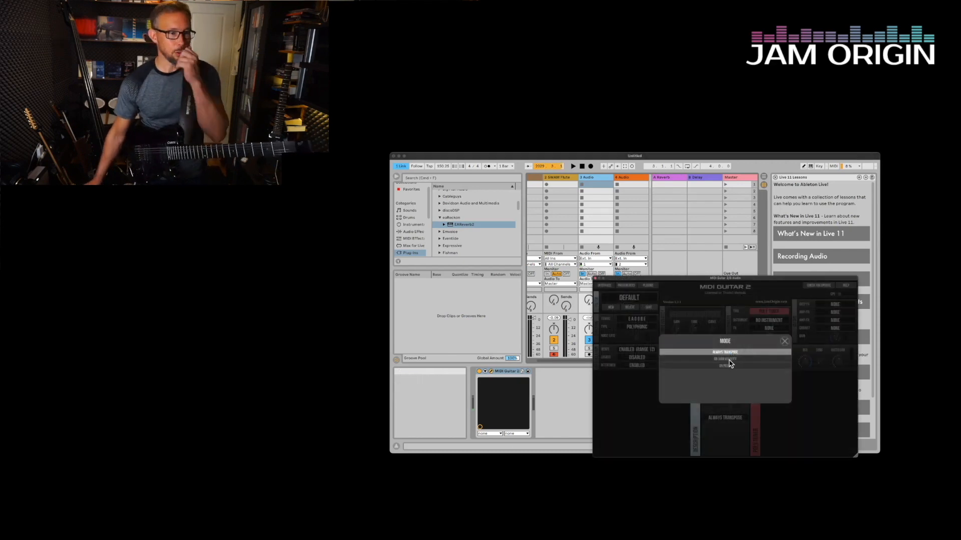
Show the SWAM Flute instrument and bring back the MIDI Guitar 2 Transposer window.
click(725, 365)
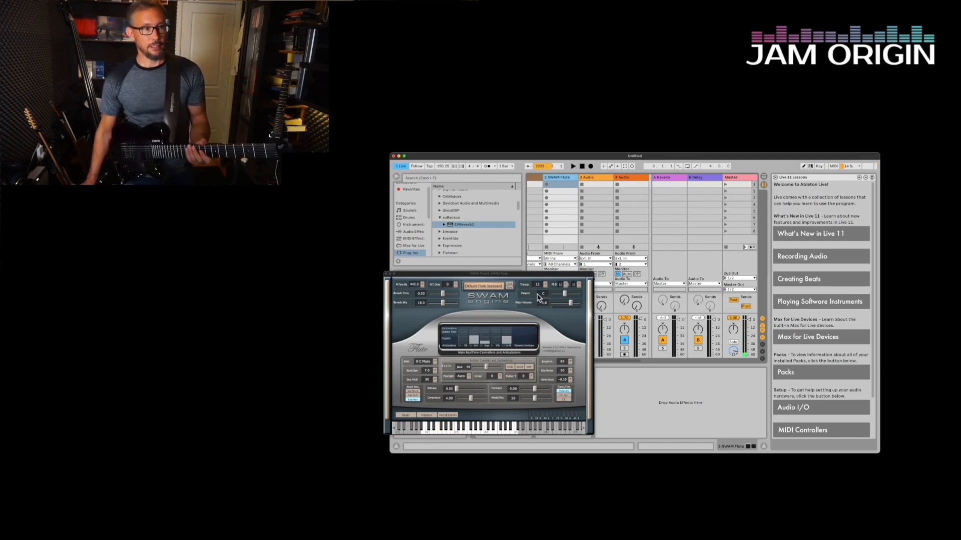
mouse_move(528, 278)
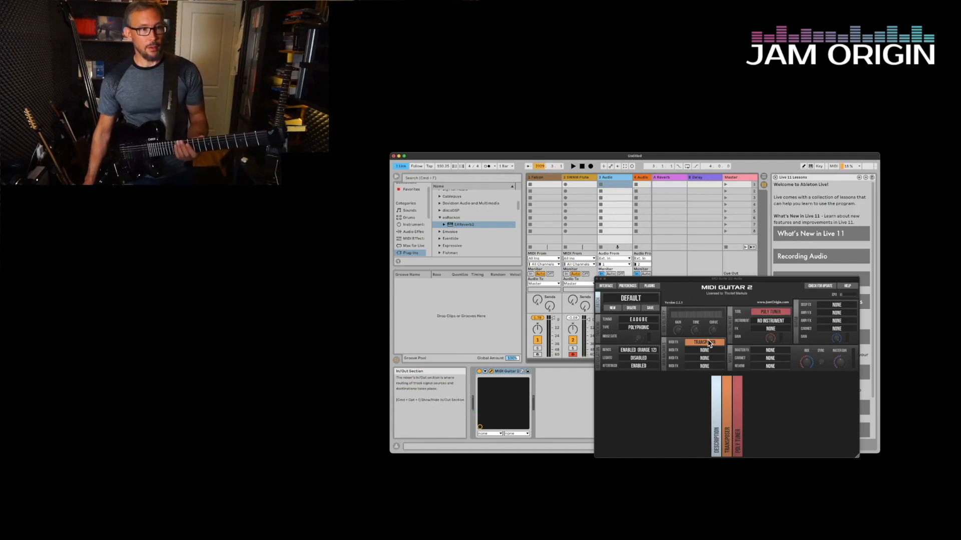
Show the Transposer panel and list its Always Transpose, On High Velocity and Bypass modes.
click(704, 342)
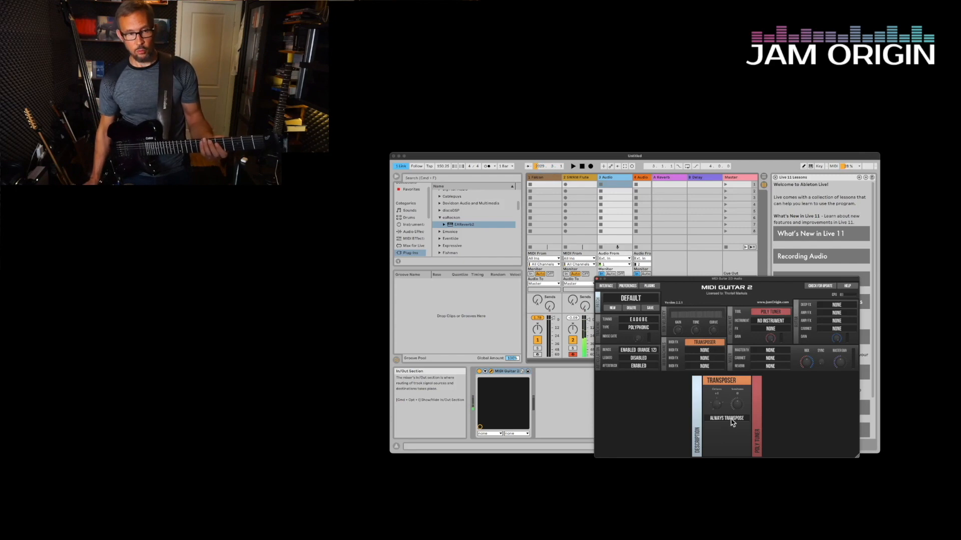
click(726, 418)
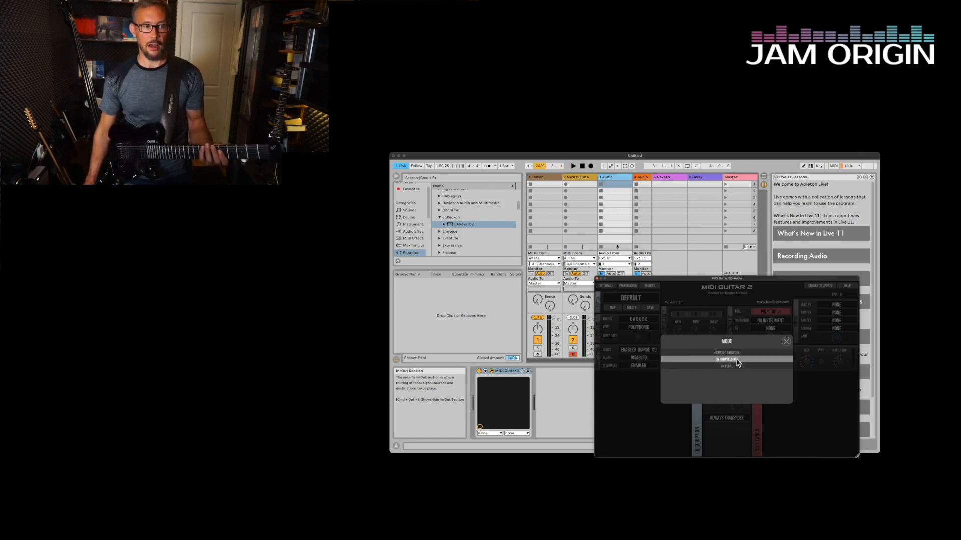
Switch the Transposer to On High Velocity mode and raise its Min Velocity threshold.
click(726, 360)
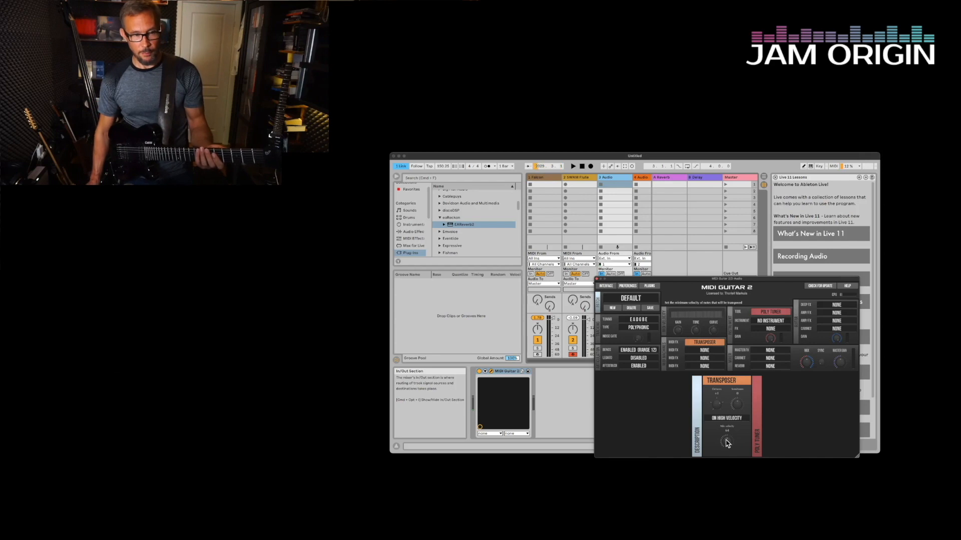
drag(726, 442, 726, 425)
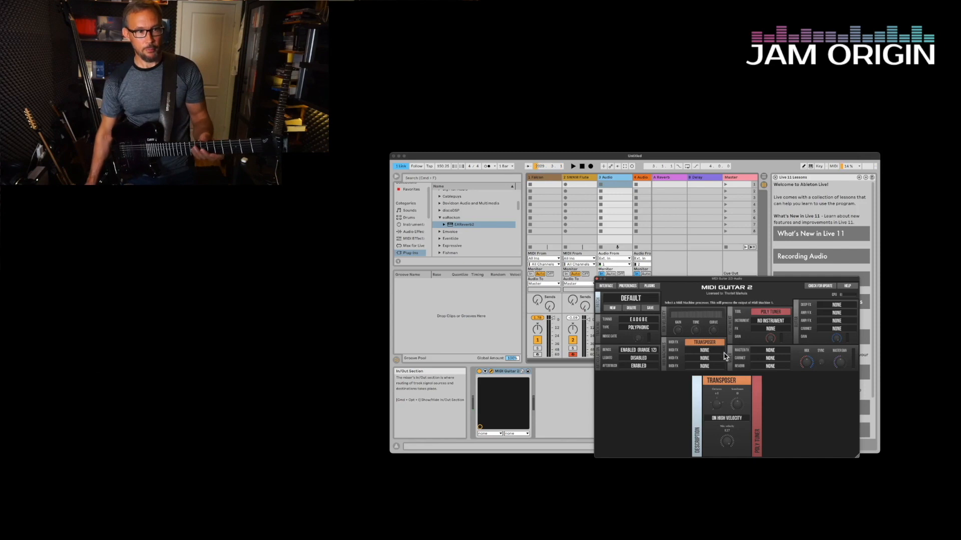
mouse_move(714, 333)
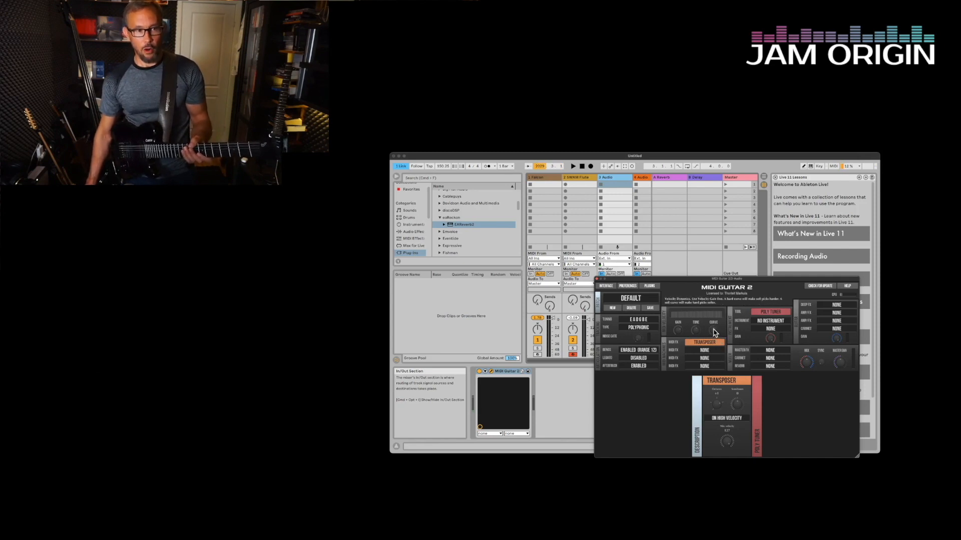